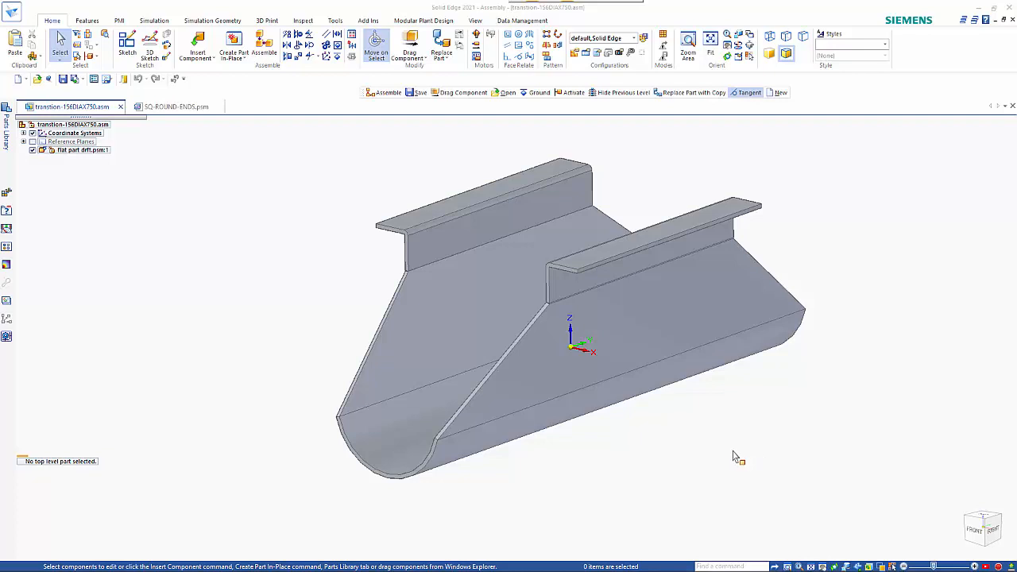
pyautogui.moveTo(437, 465)
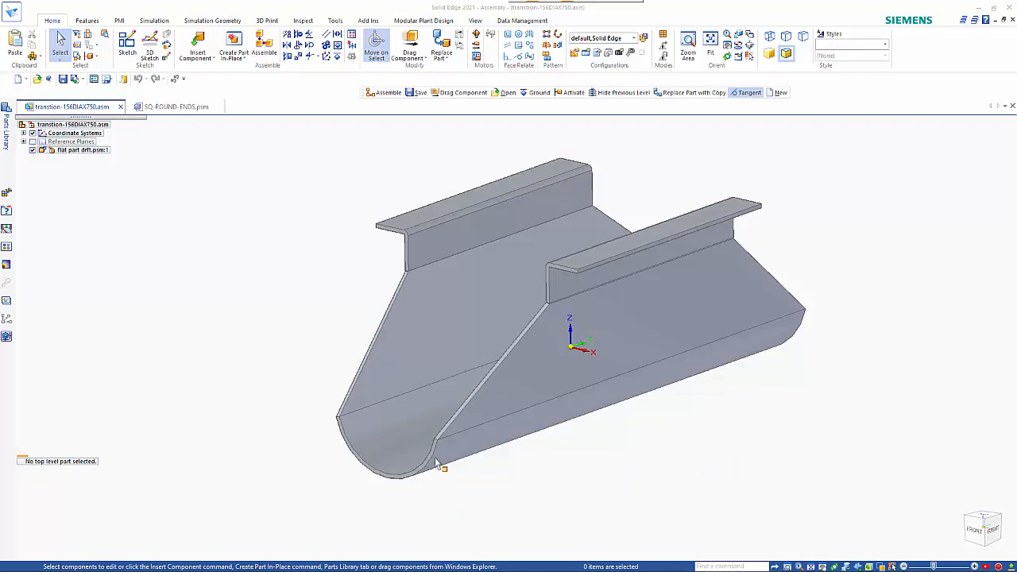
# Create Sheet Metal5.psm in place using the ISO Metric Sheet Metal template
pyautogui.click(82, 151)
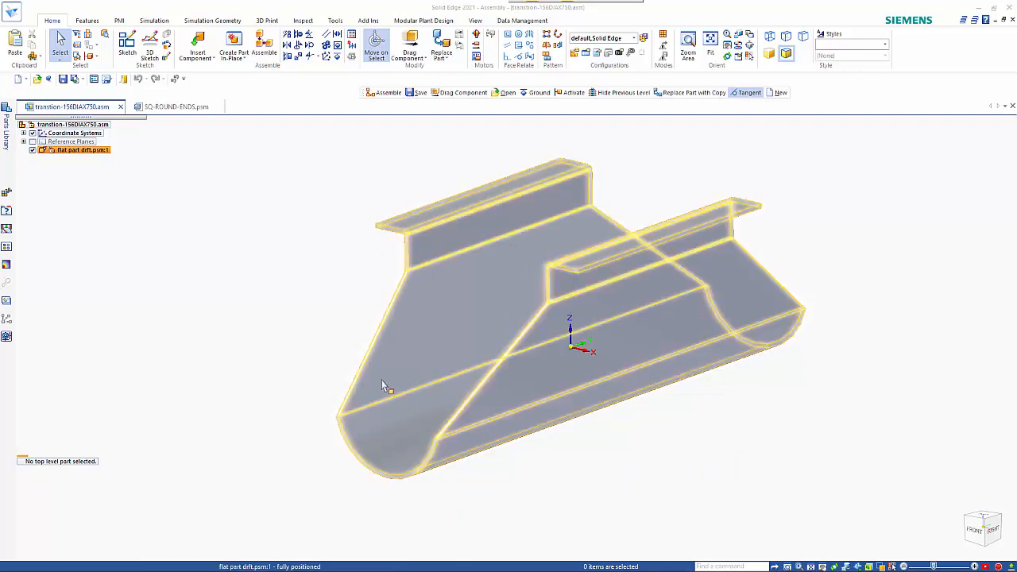
pyautogui.moveTo(441, 285)
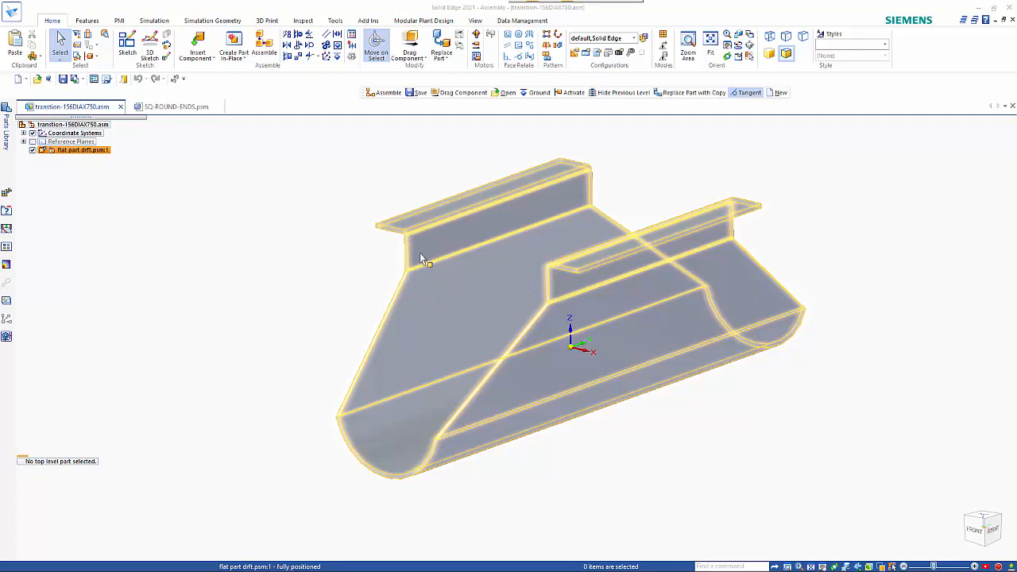
pyautogui.click(302, 253)
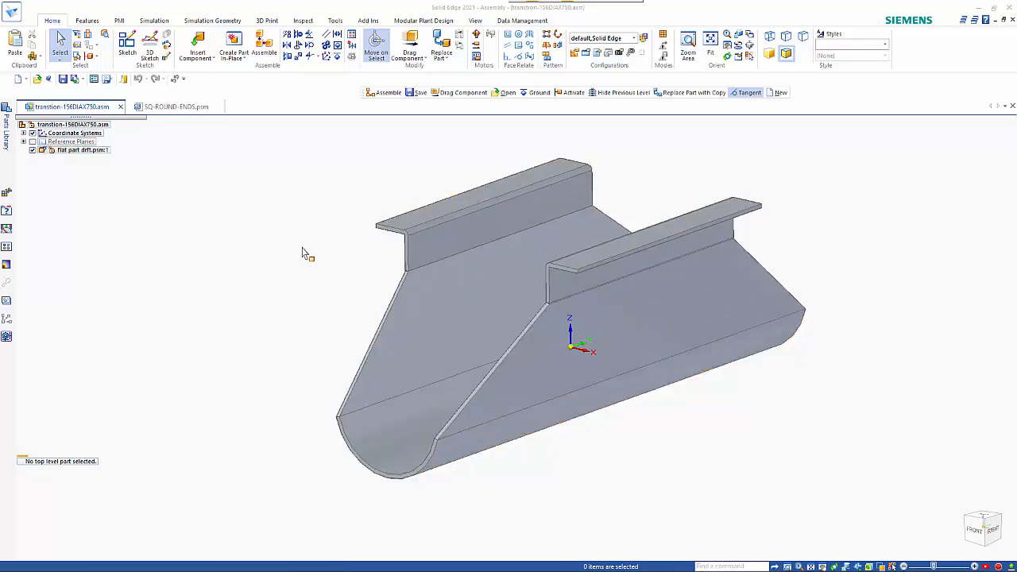
pyautogui.moveTo(232, 234)
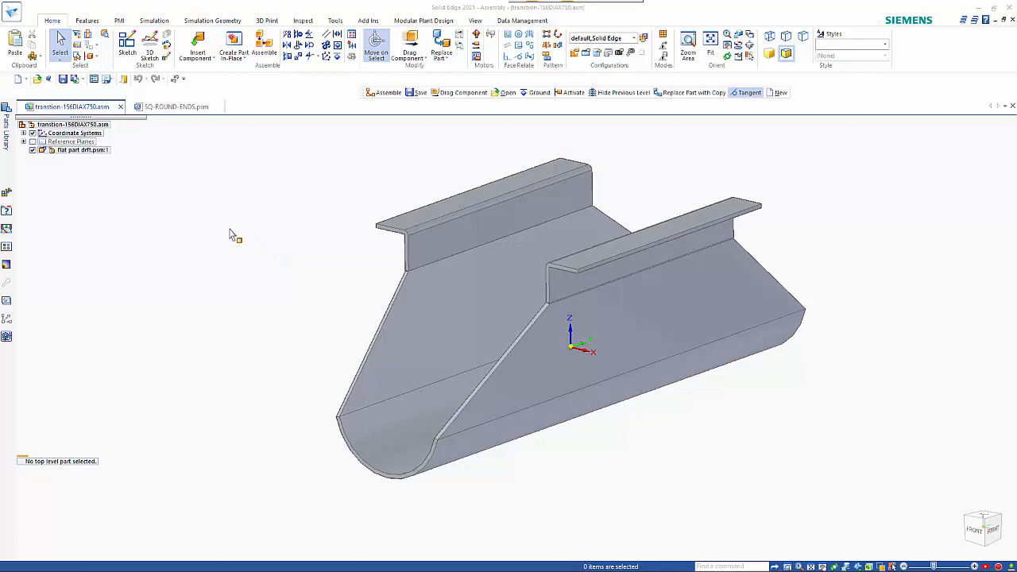
pyautogui.moveTo(234, 44)
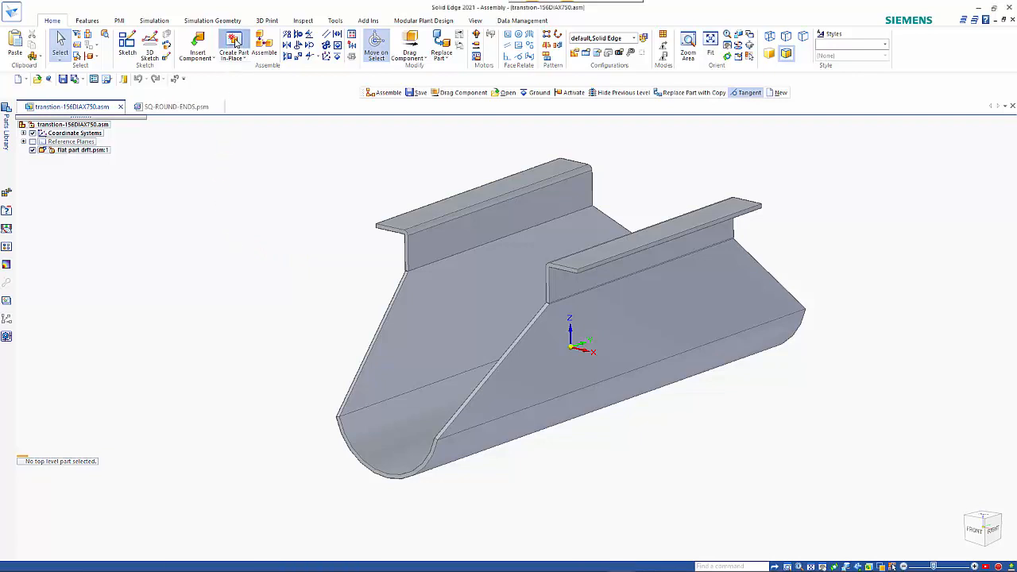
pyautogui.click(233, 44)
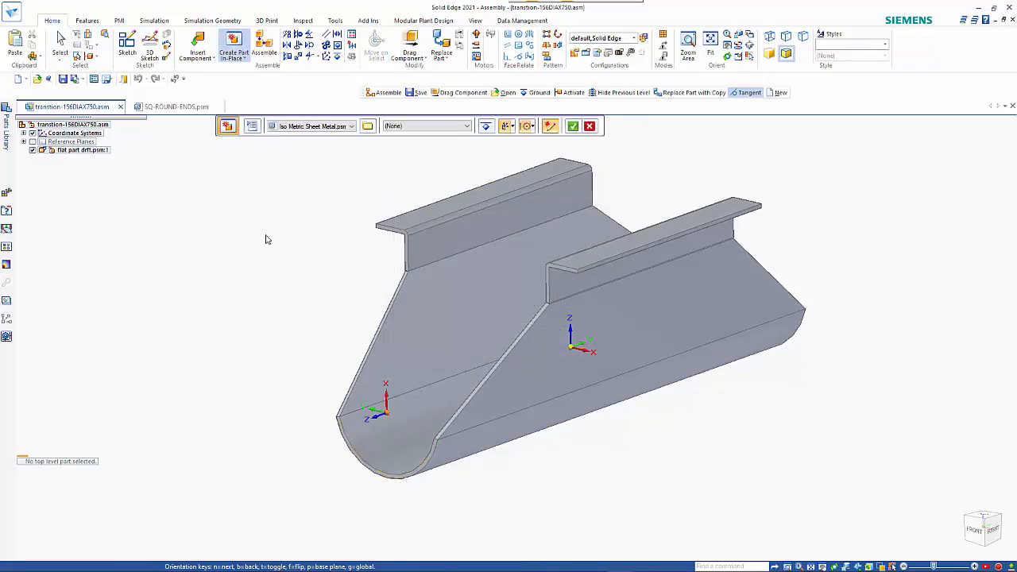
pyautogui.moveTo(318, 127)
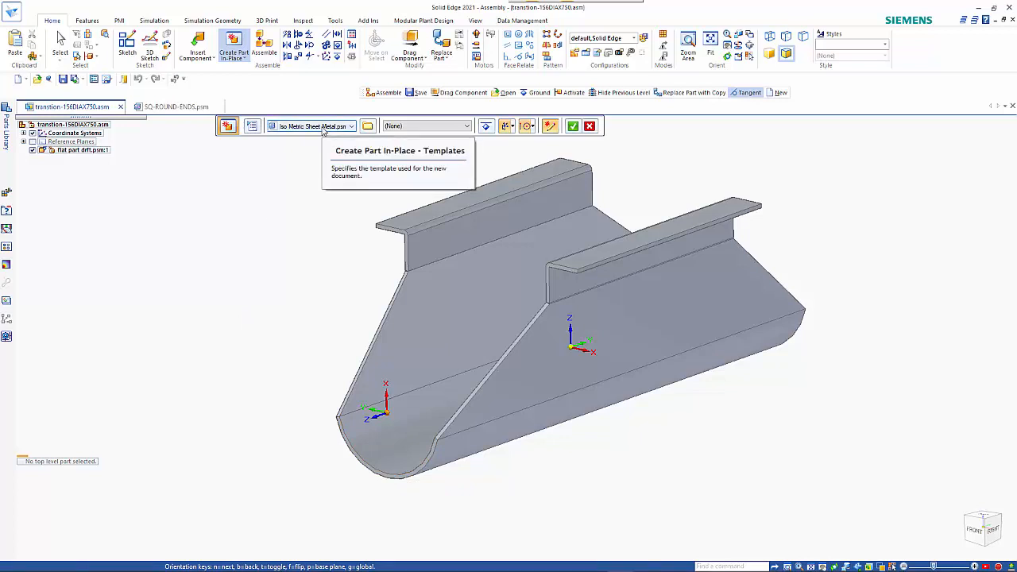
pyautogui.moveTo(386, 127)
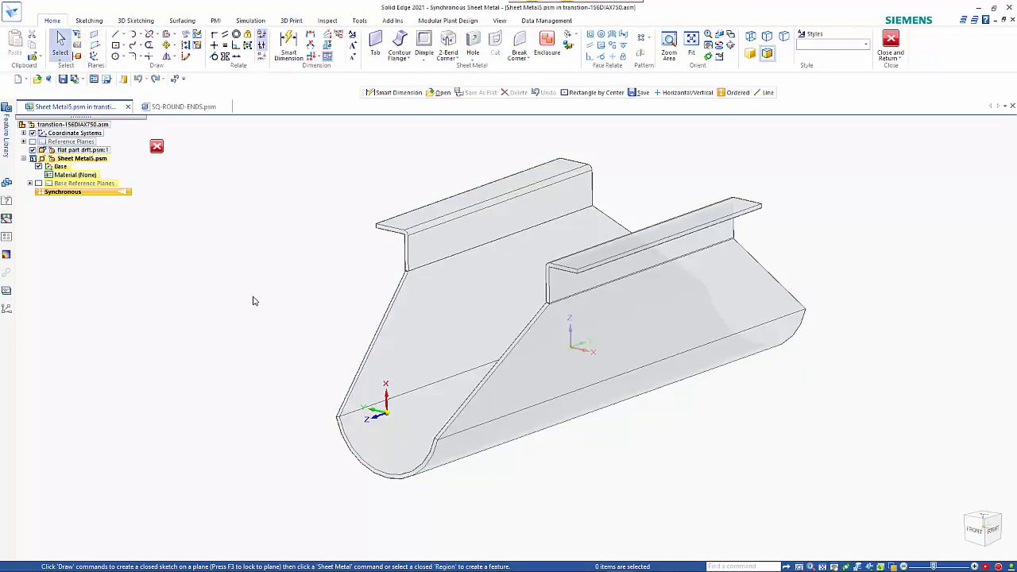
pyautogui.moveTo(97, 193)
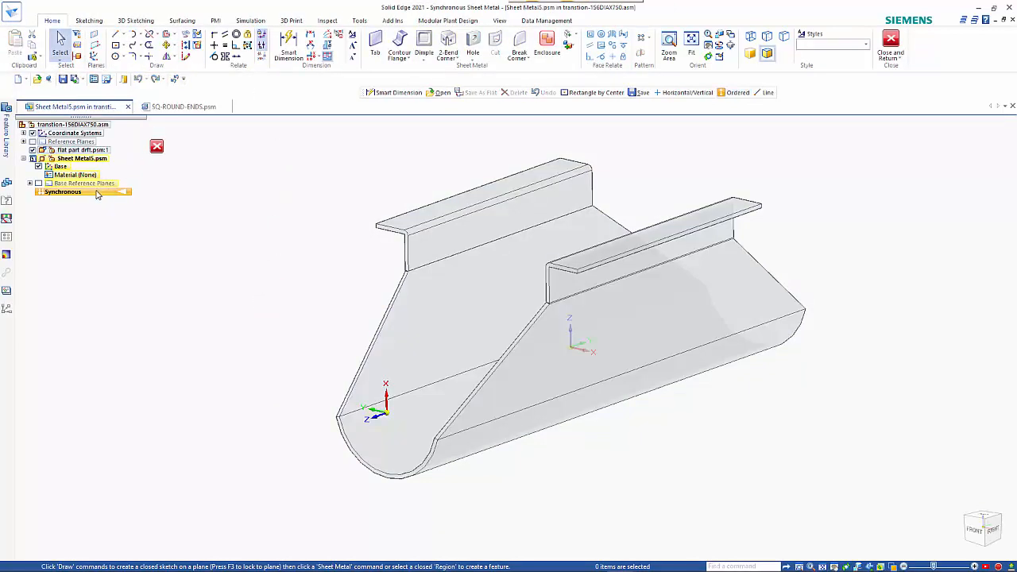
# Switch to ordered modelling and begin Sketch 1's end circle with a three-point arc
pyautogui.rightClick(63, 192)
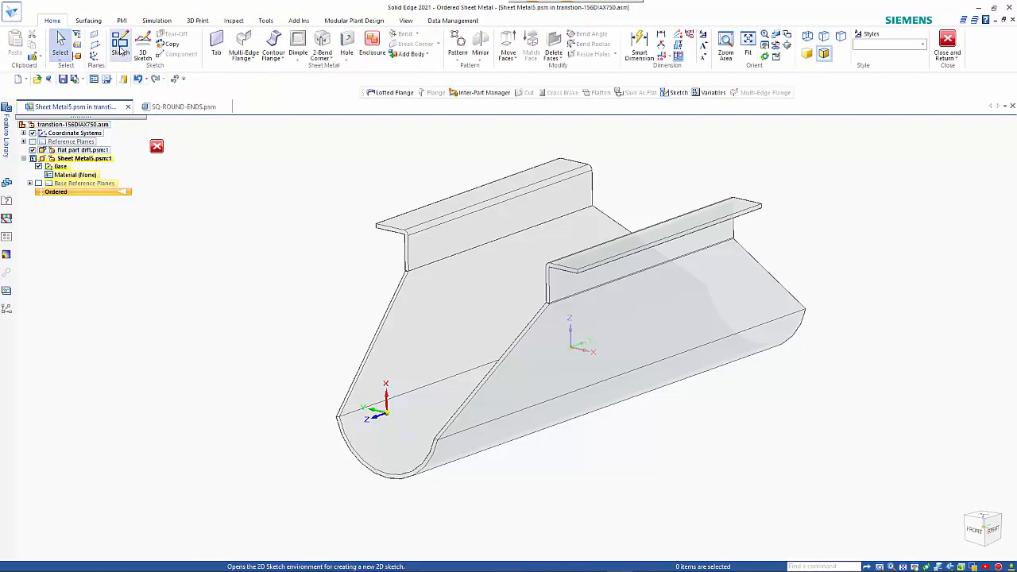
pyautogui.click(120, 46)
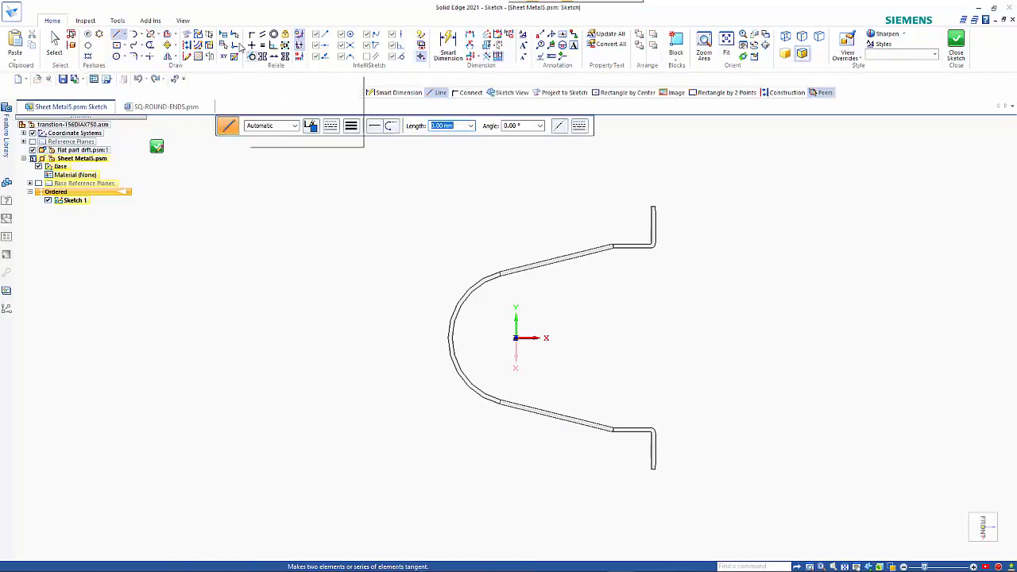
pyautogui.click(117, 20)
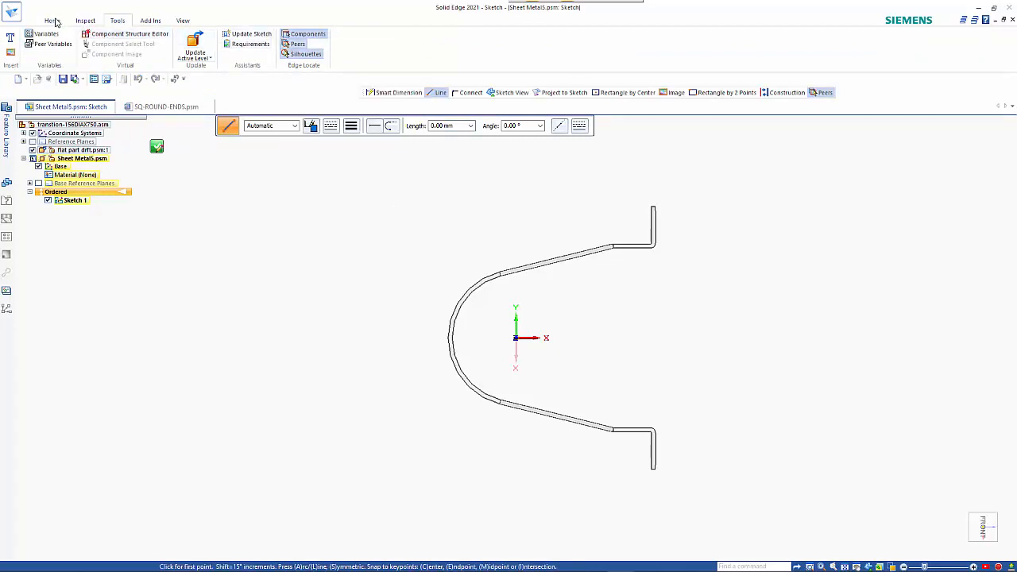
pyautogui.click(53, 19)
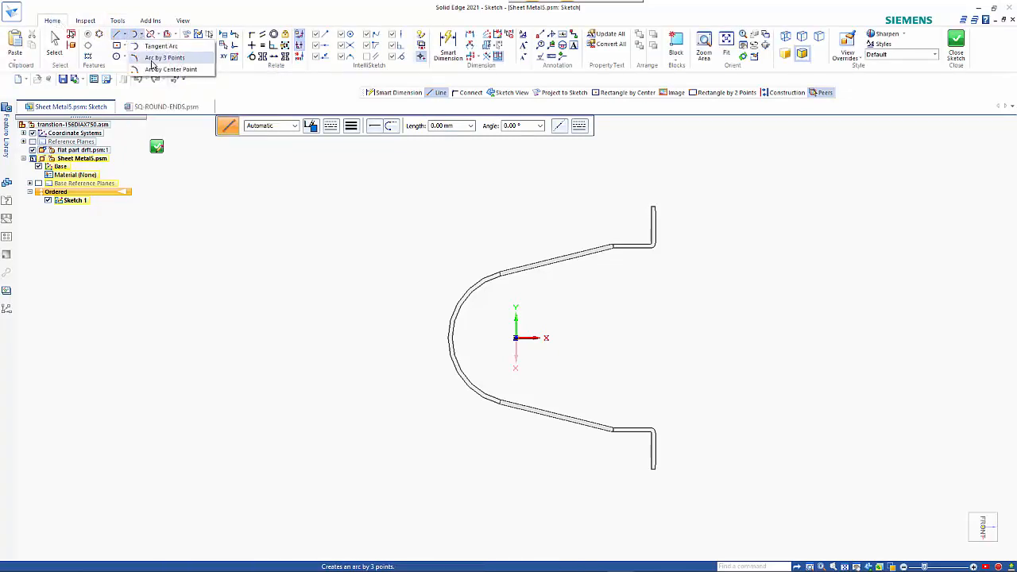
pyautogui.click(166, 58)
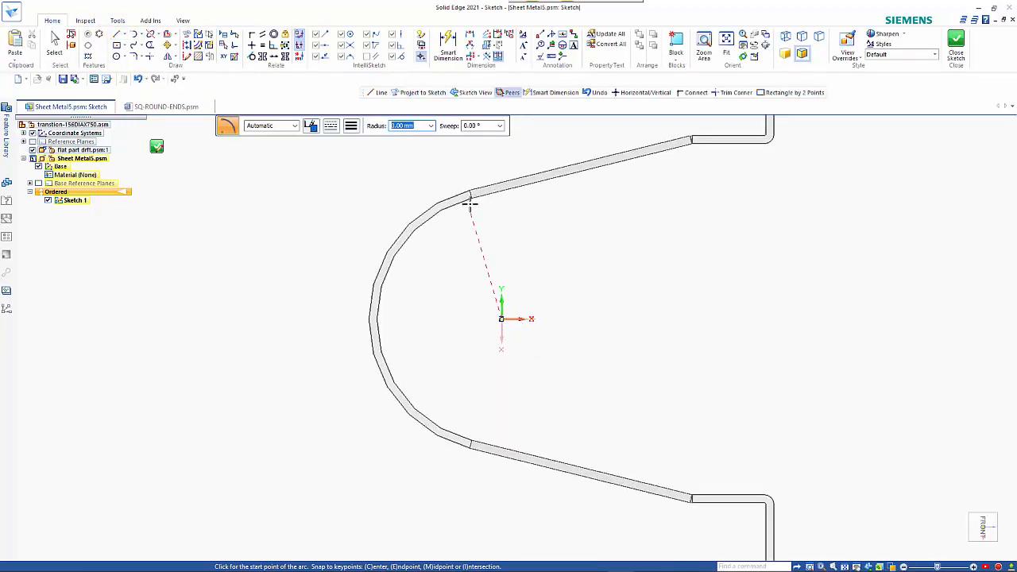
pyautogui.click(472, 196)
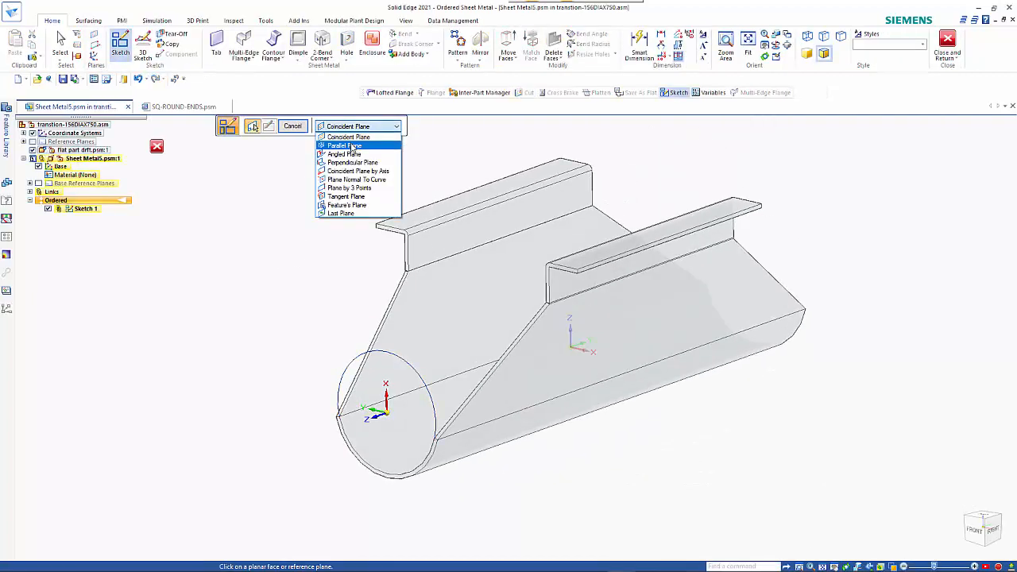
# Place Sketch 2 on a plane parallel to the first sketch
pyautogui.click(344, 145)
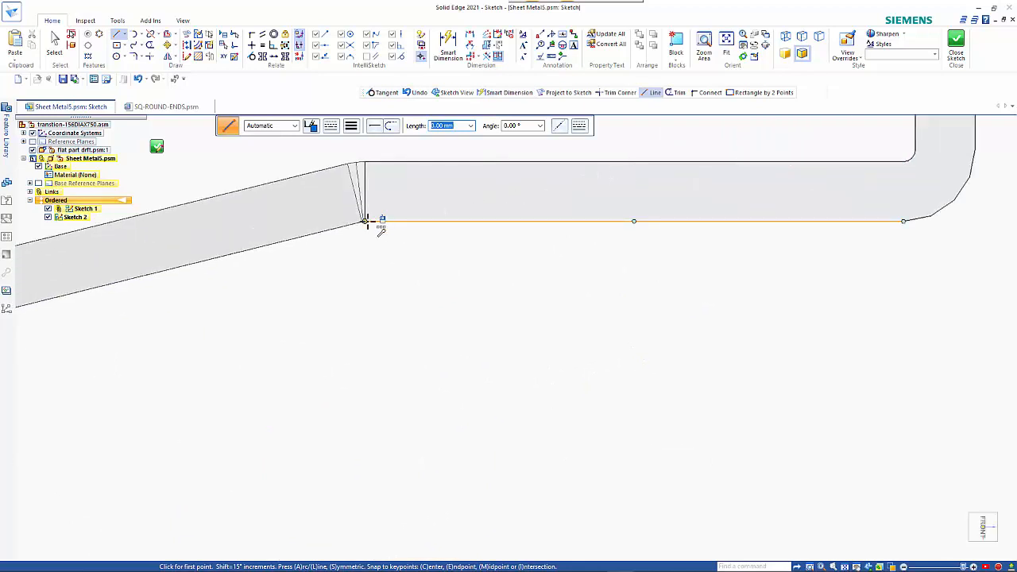
# Begin Sketch 2's profile with a line from the flange web's lower corner
pyautogui.click(364, 221)
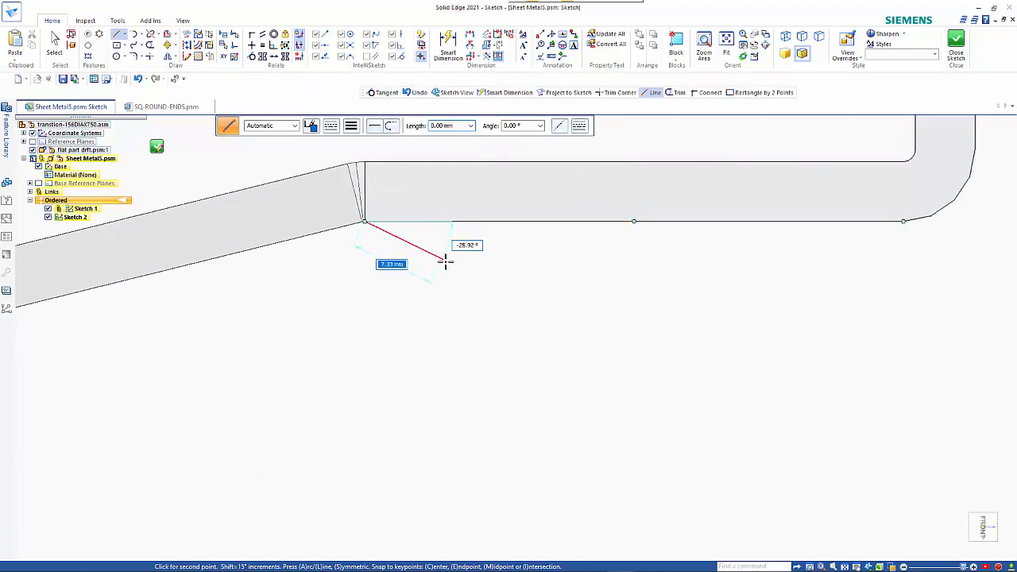
pyautogui.moveTo(450, 264)
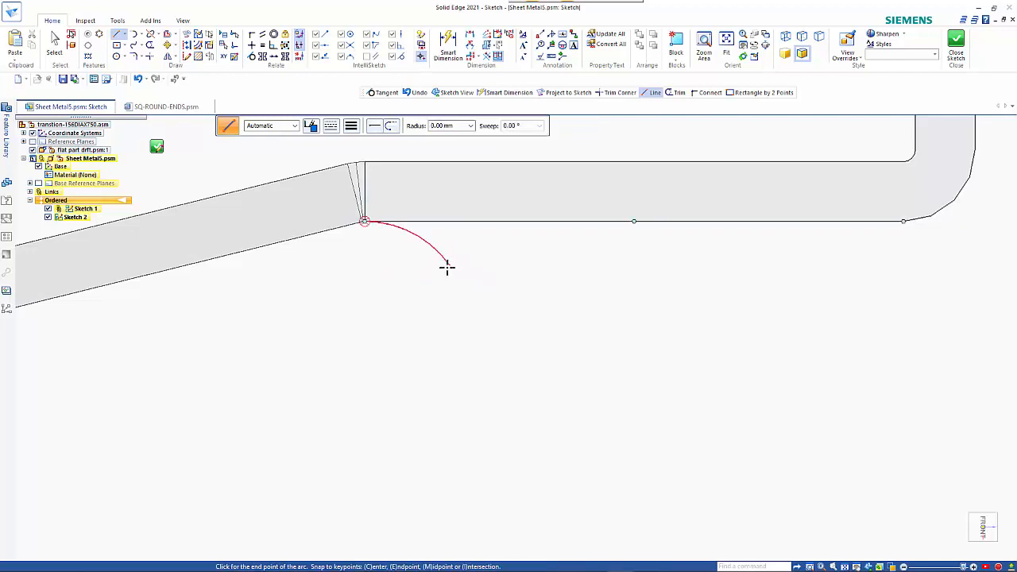
pyautogui.moveTo(442, 275)
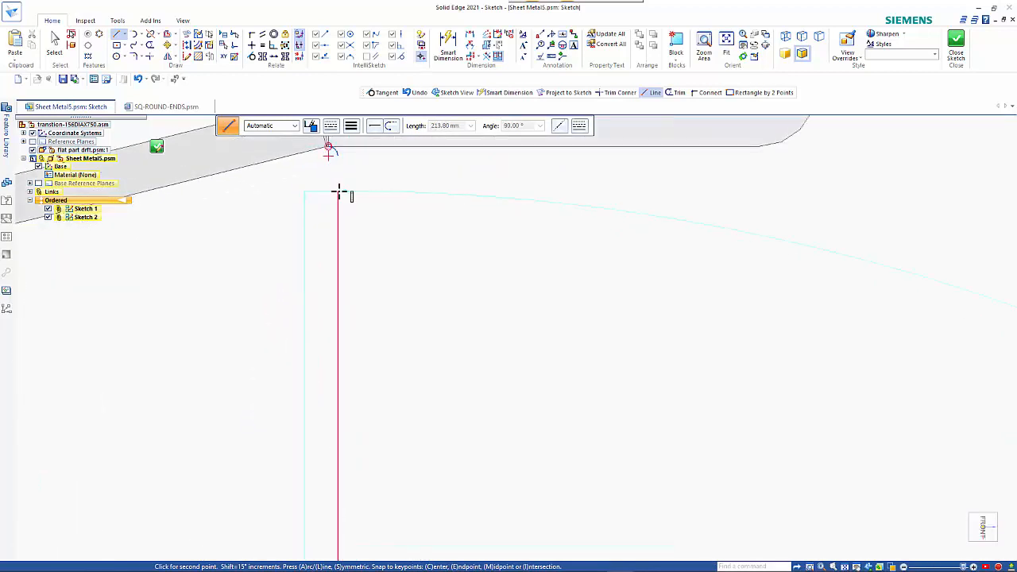
pyautogui.moveTo(378, 199)
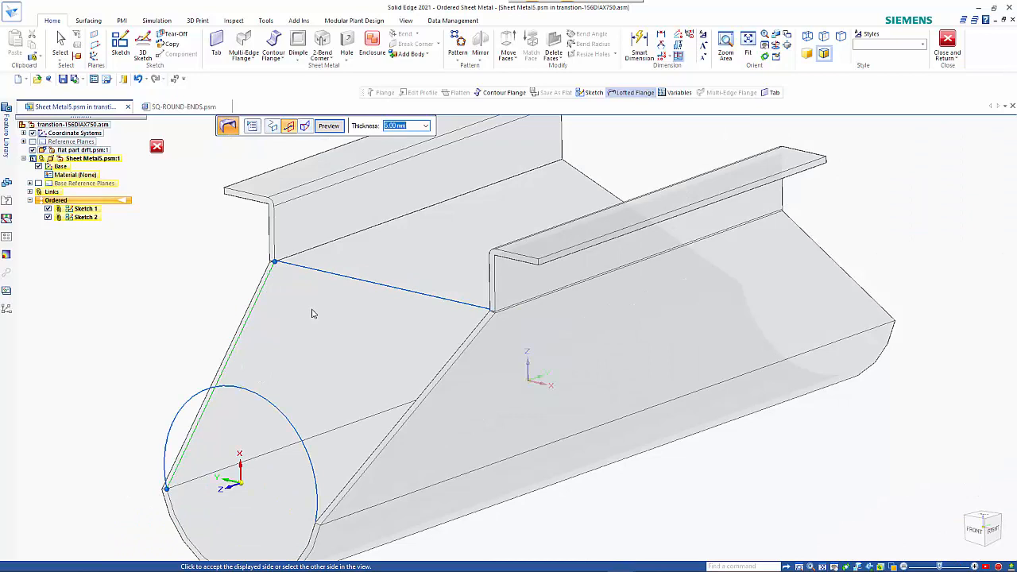
# Preview and finish the 5 mm Lofted Flange 1 between Sketch 1 and Sketch 2
pyautogui.click(328, 126)
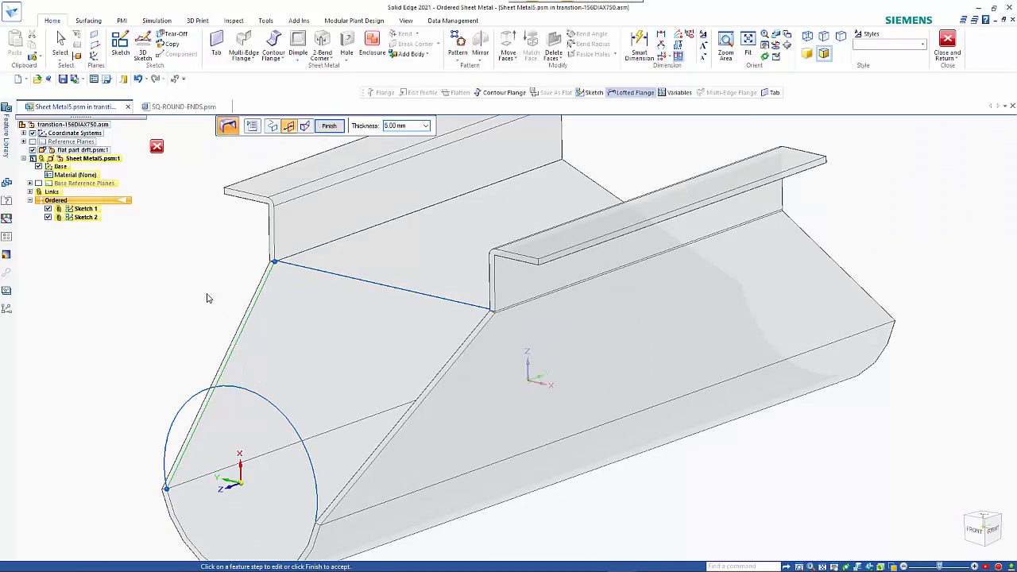
pyautogui.click(329, 125)
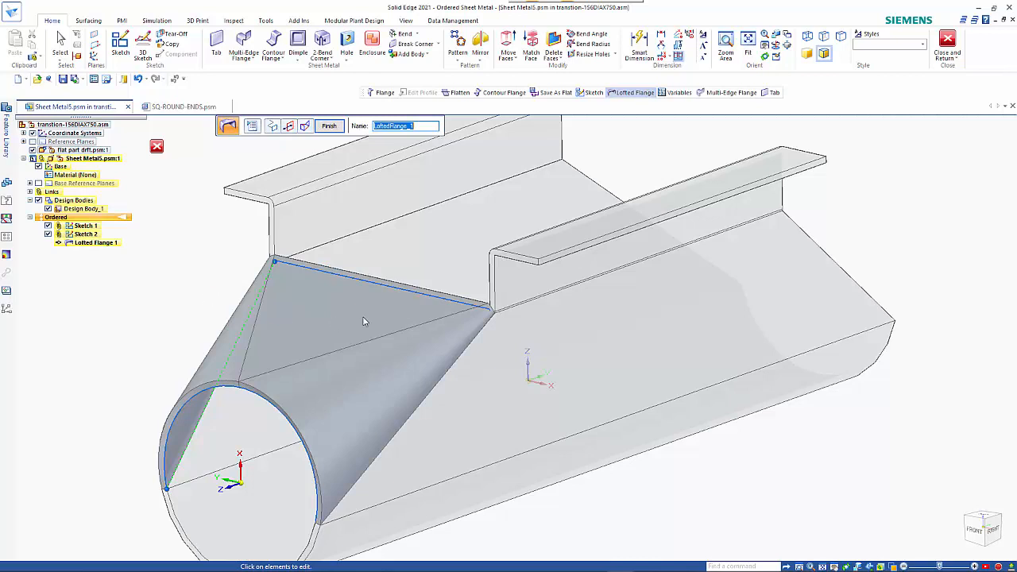
pyautogui.moveTo(303, 418)
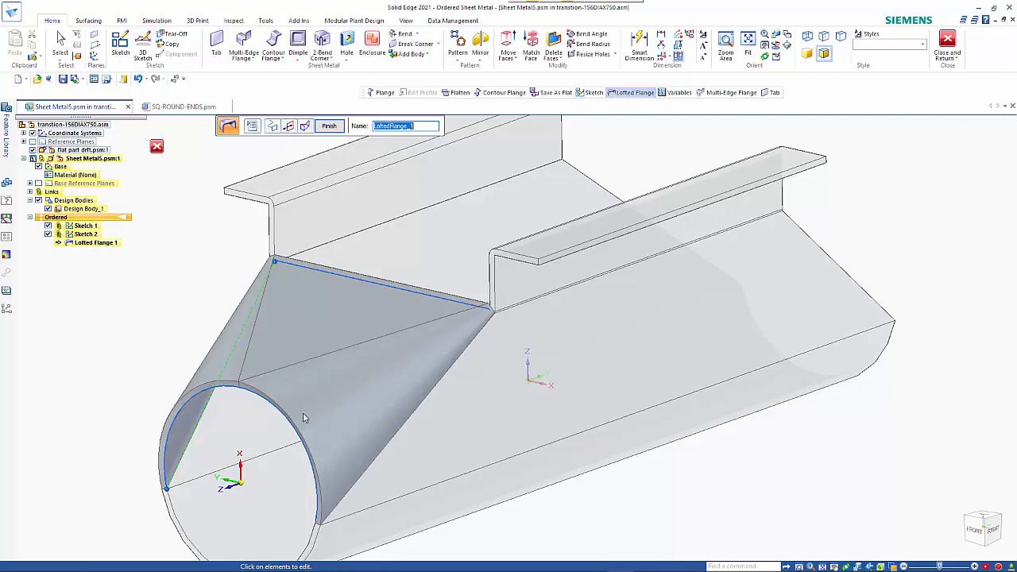
pyautogui.moveTo(502, 319)
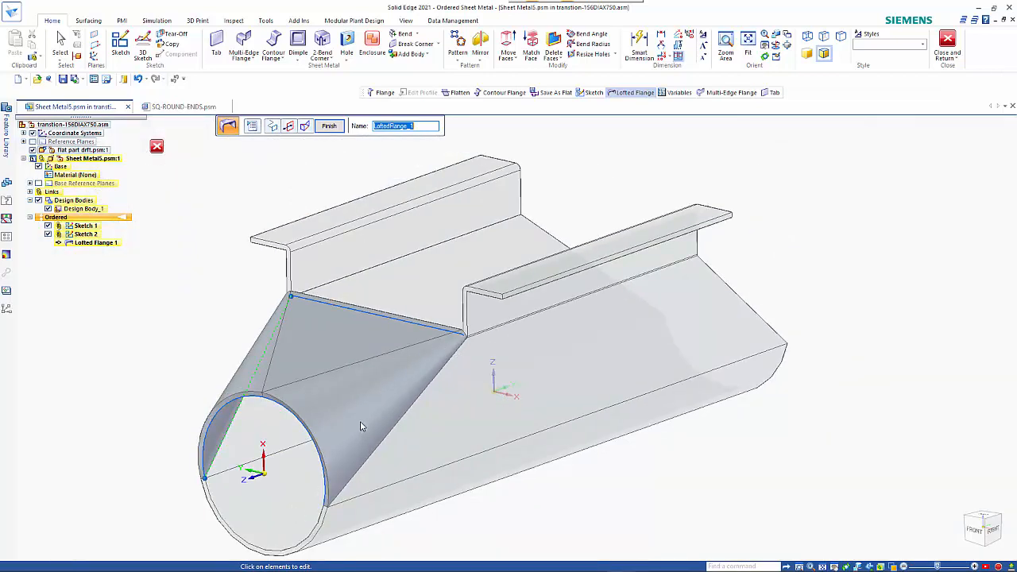
pyautogui.click(330, 125)
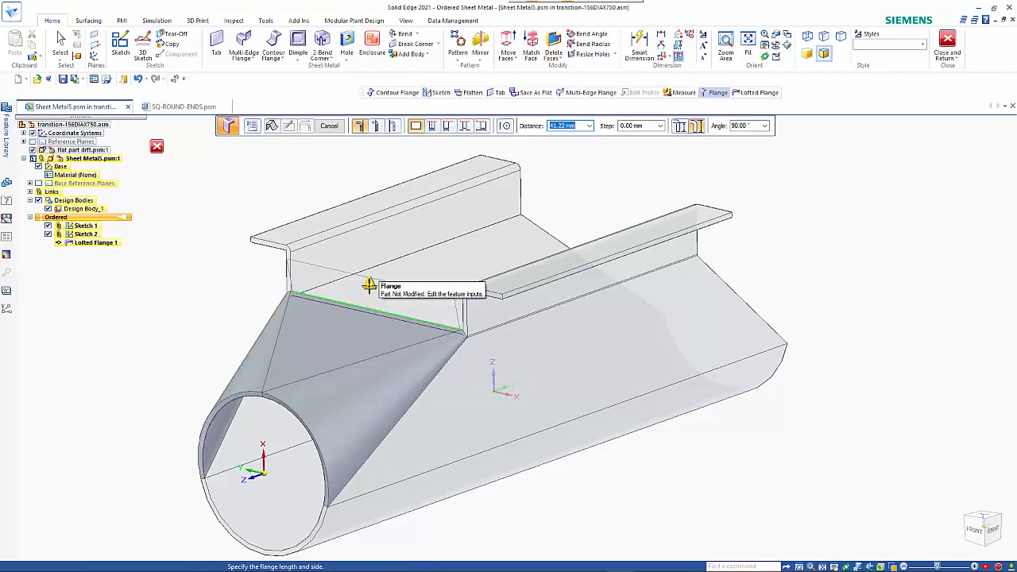
# Cancel the edge flange on the lofted transition's top edge
pyautogui.scroll(3)
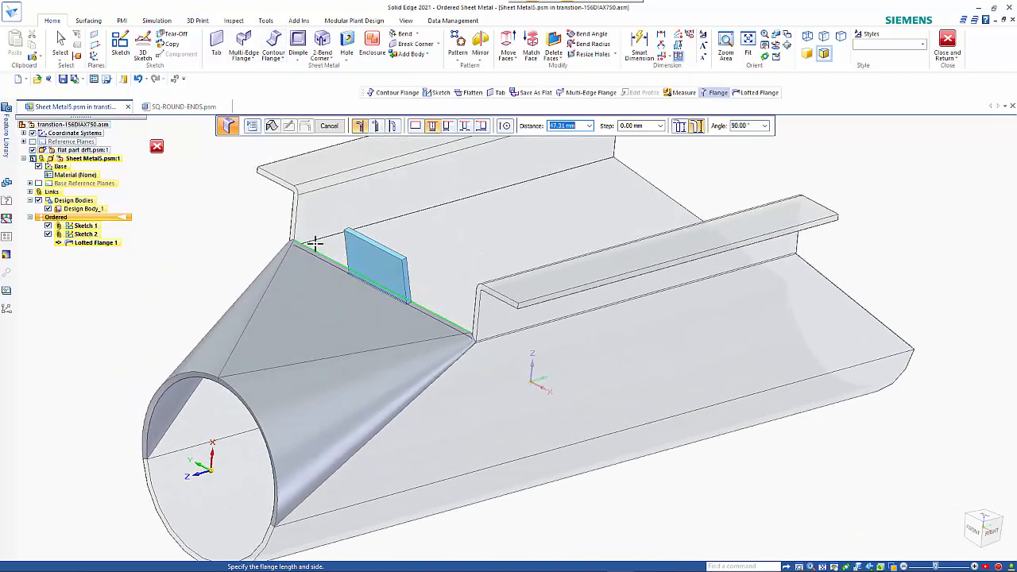
pyautogui.click(329, 126)
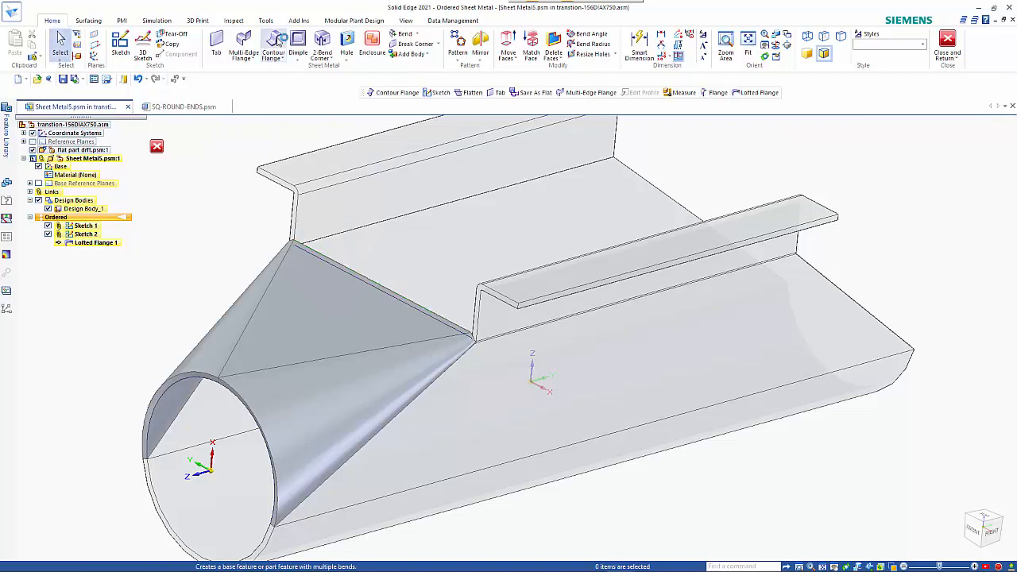
# Sketch the web profile on the loft's top edge and finish Contour Flange 1
pyautogui.click(273, 45)
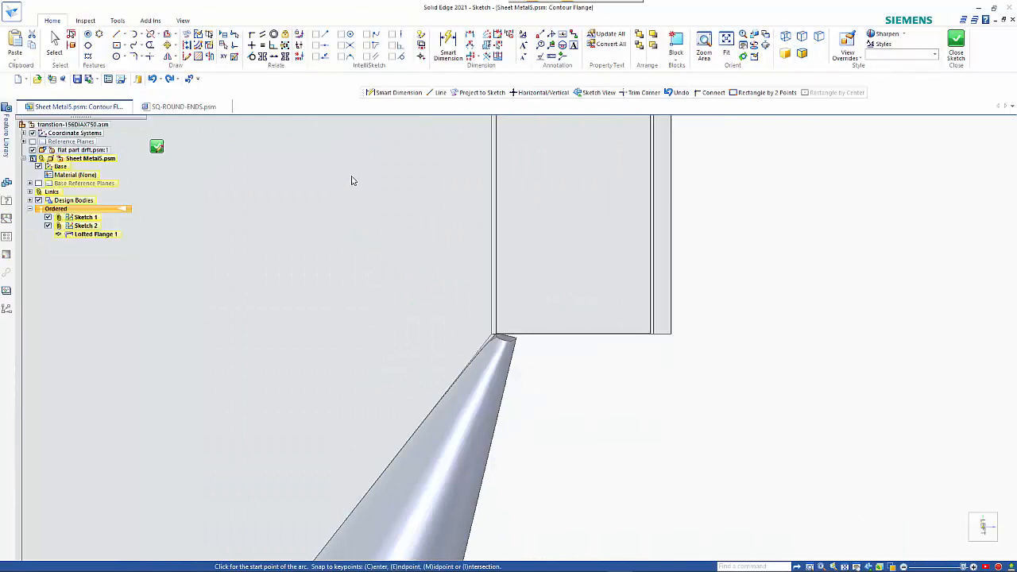
pyautogui.click(441, 93)
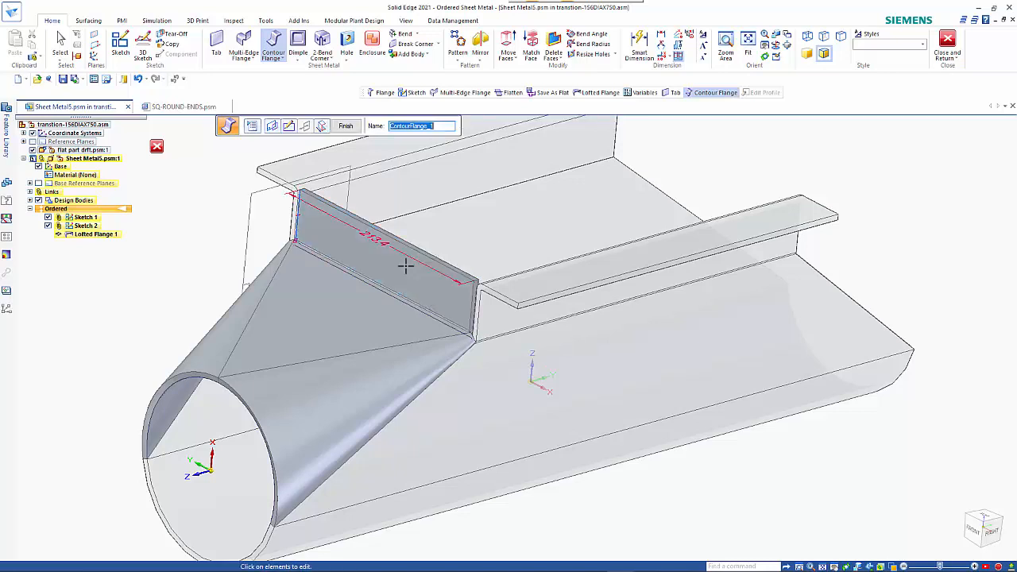
pyautogui.click(345, 125)
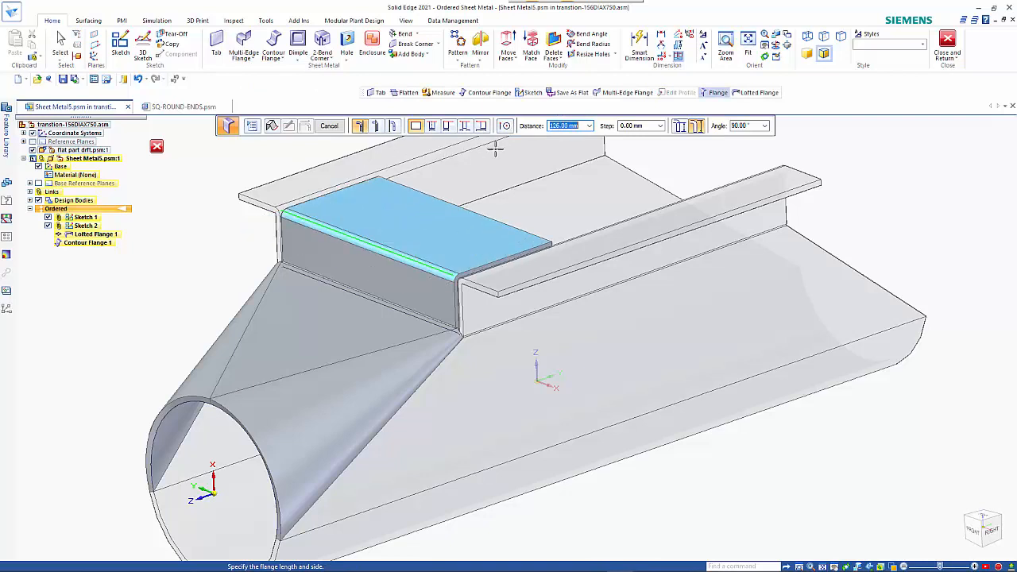
pyautogui.moveTo(697, 126)
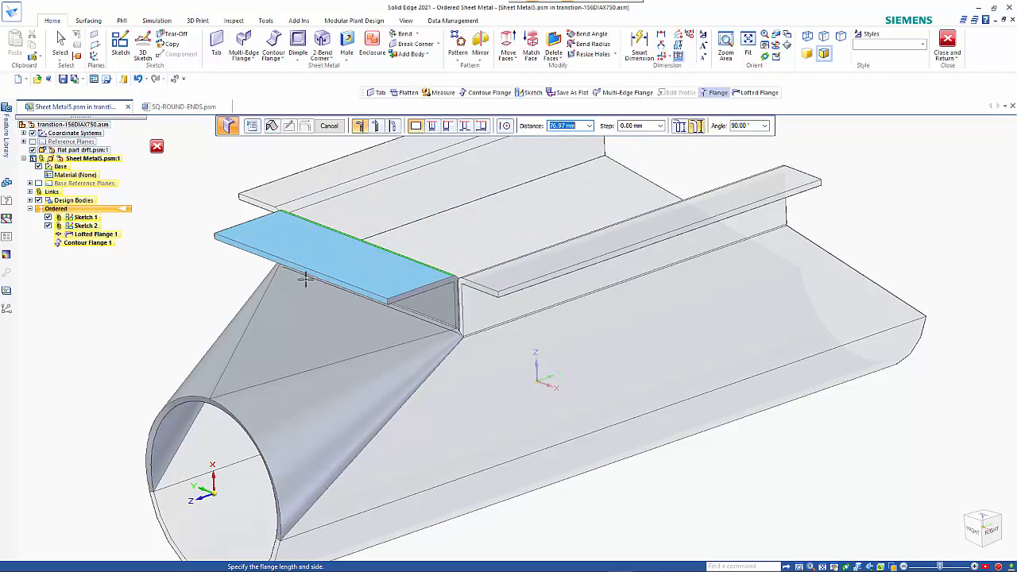
# Finish Flange 1 folding 50 mm outward from the web's top edge
pyautogui.write('50')
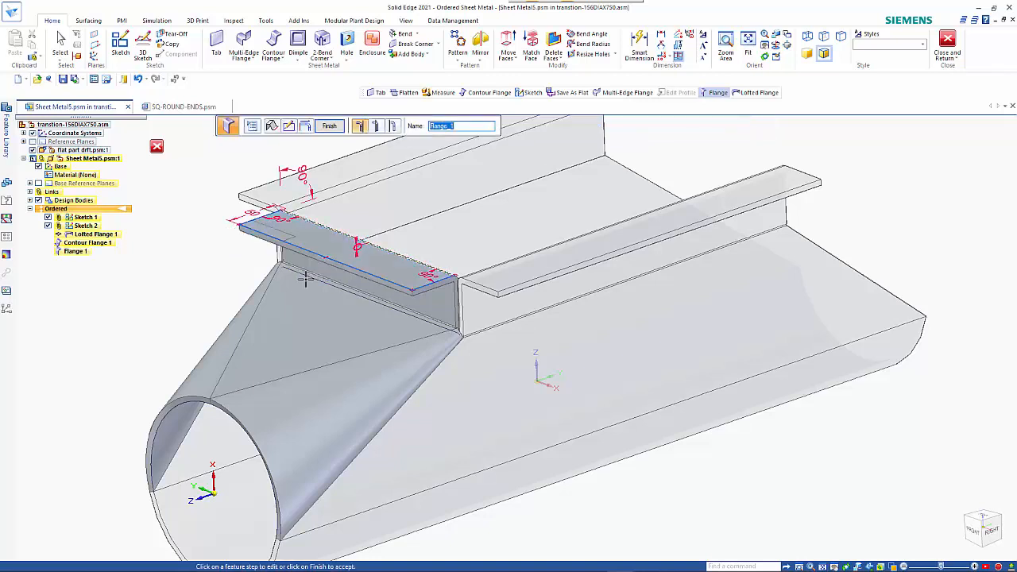
pyautogui.click(330, 126)
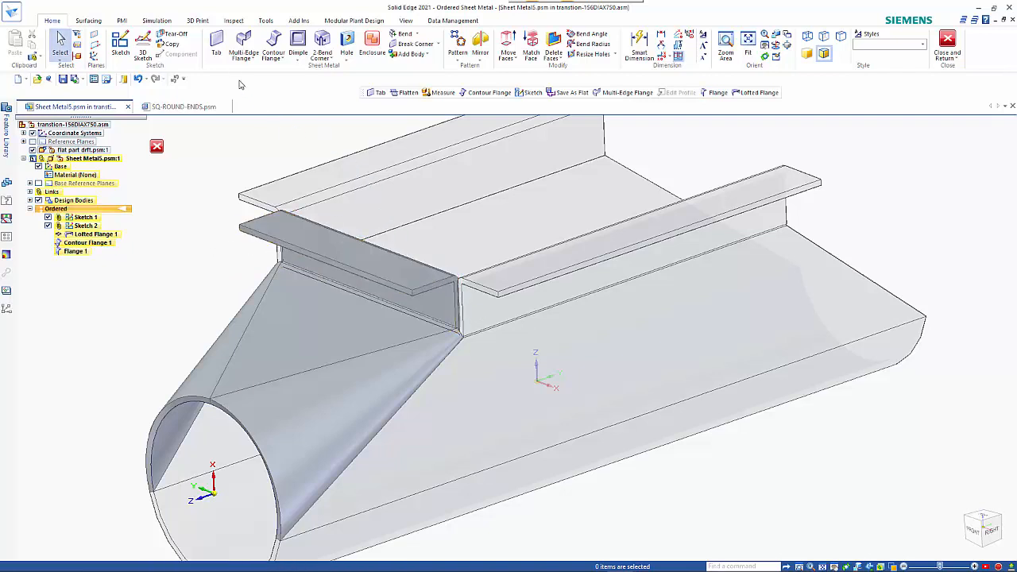
pyautogui.moveTo(216, 46)
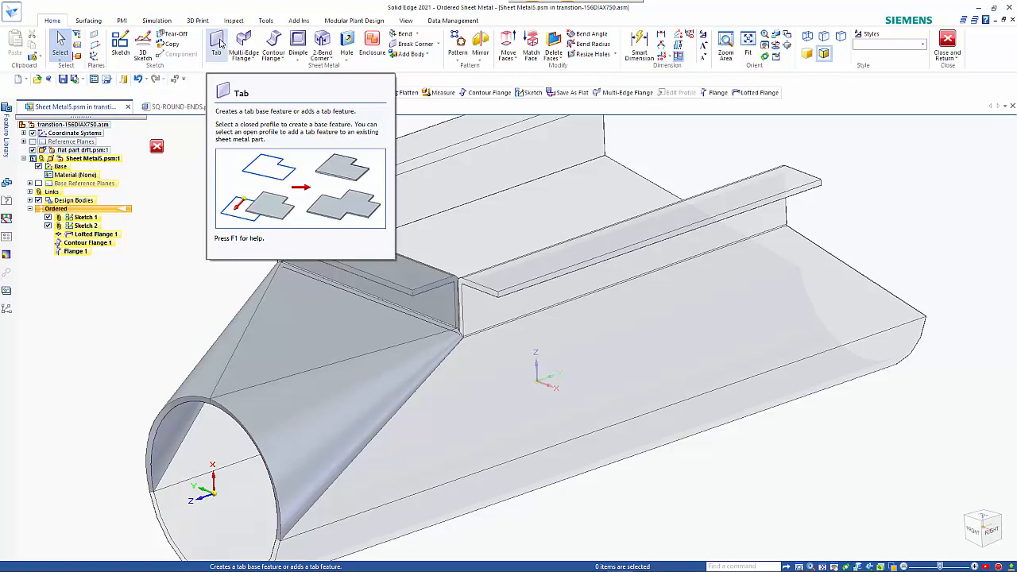
# Start a Tab sketch and select Rectangle by 2 Points
pyautogui.click(215, 45)
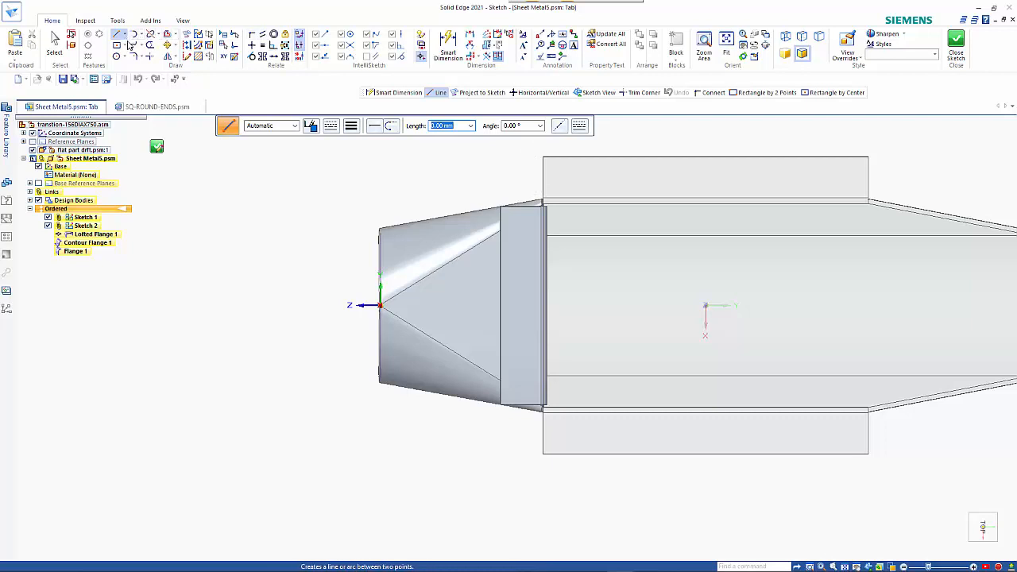
pyautogui.click(131, 45)
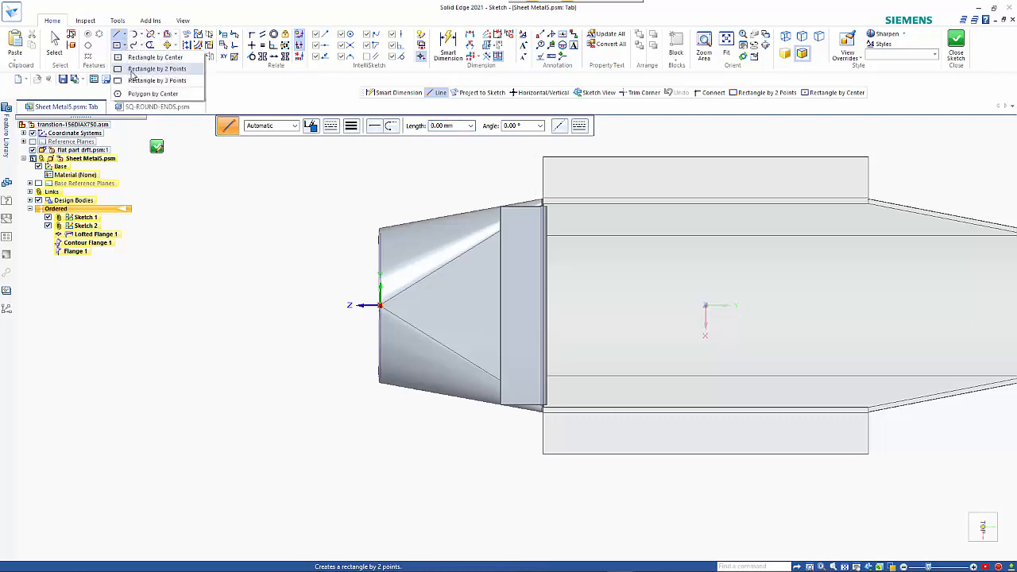
pyautogui.click(155, 57)
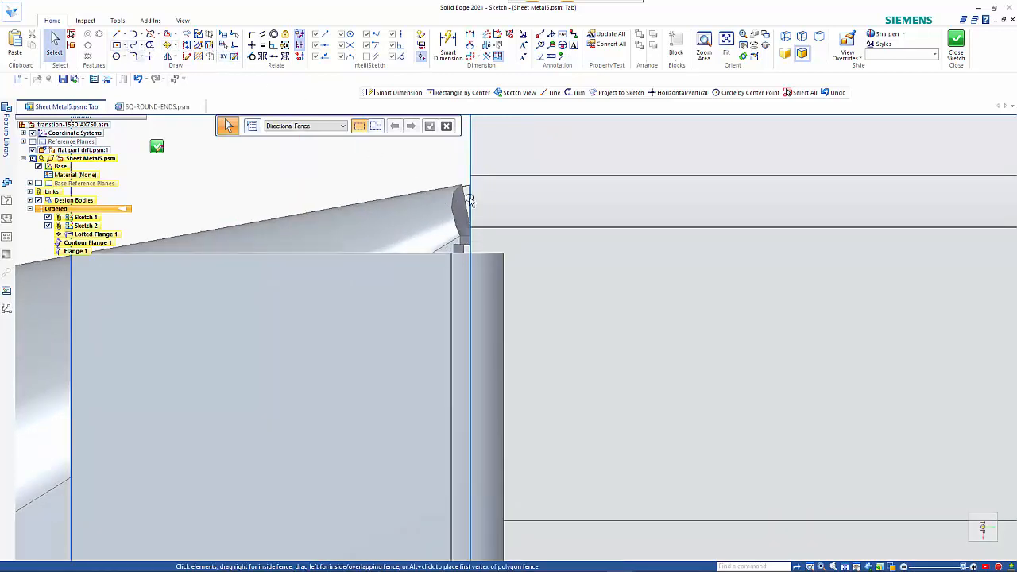
pyautogui.moveTo(489, 233)
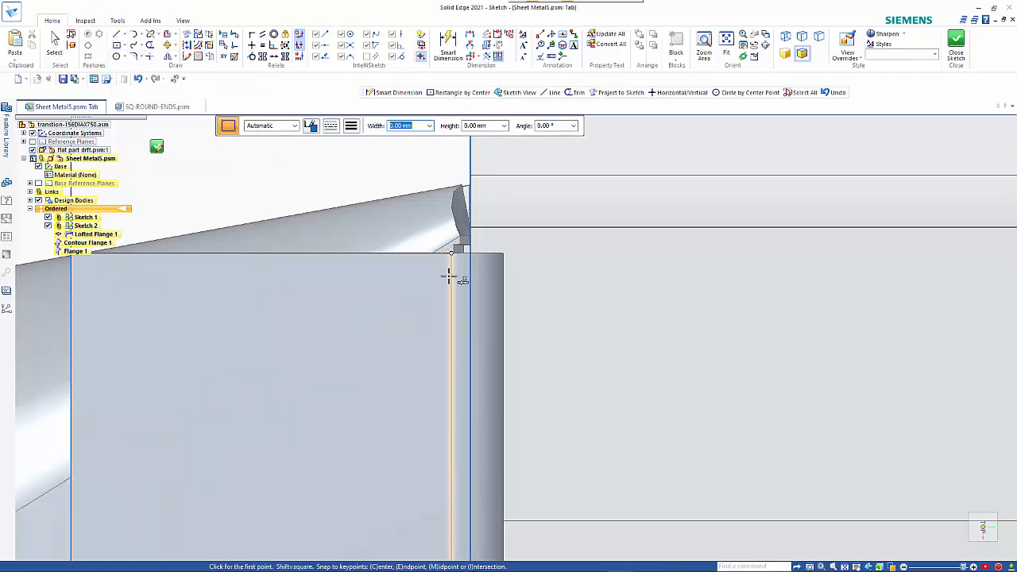
# Draw the tab rectangle from the web corner and trim the sketch lines
pyautogui.click(451, 254)
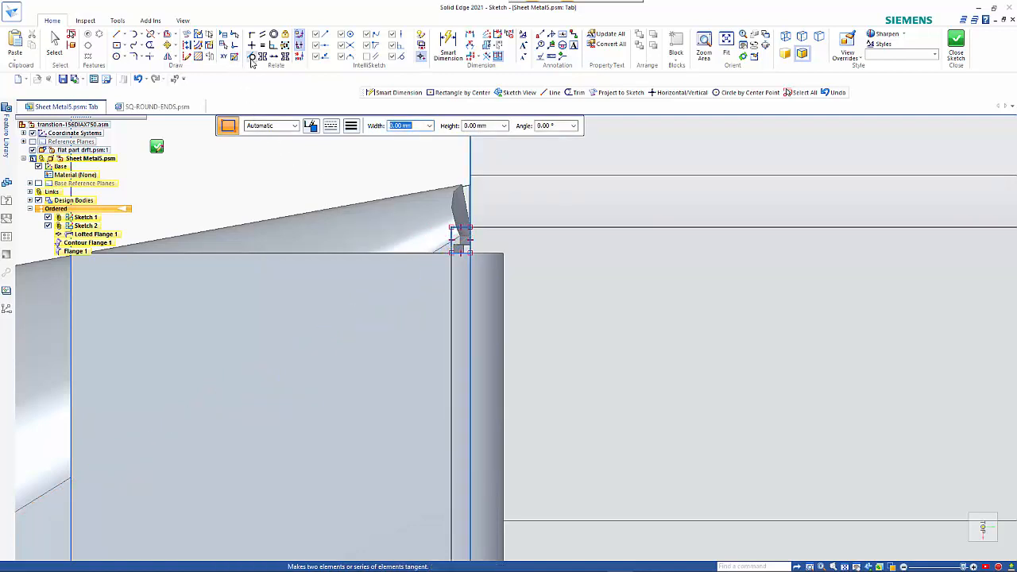
pyautogui.click(574, 92)
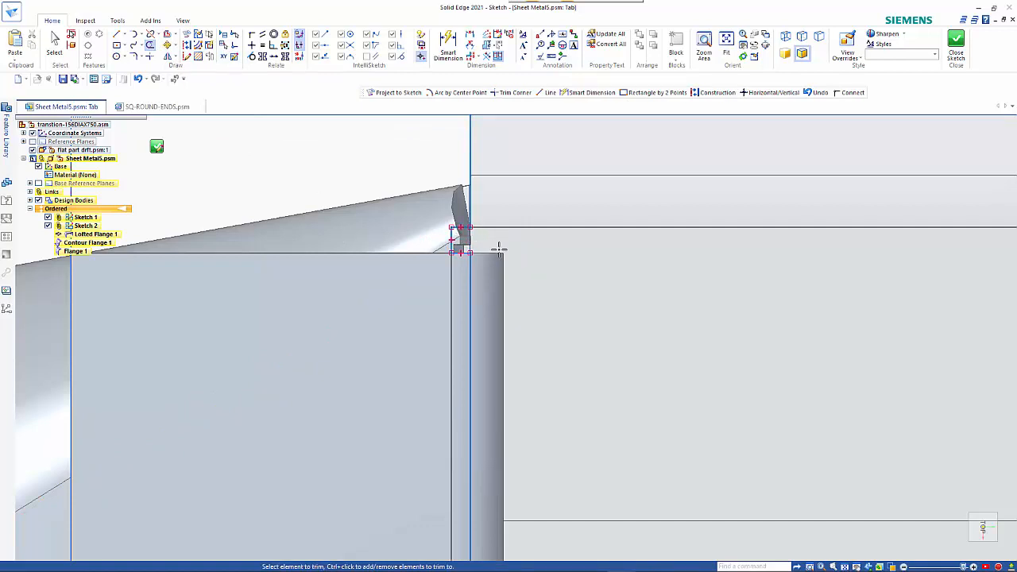
pyautogui.moveTo(513, 280)
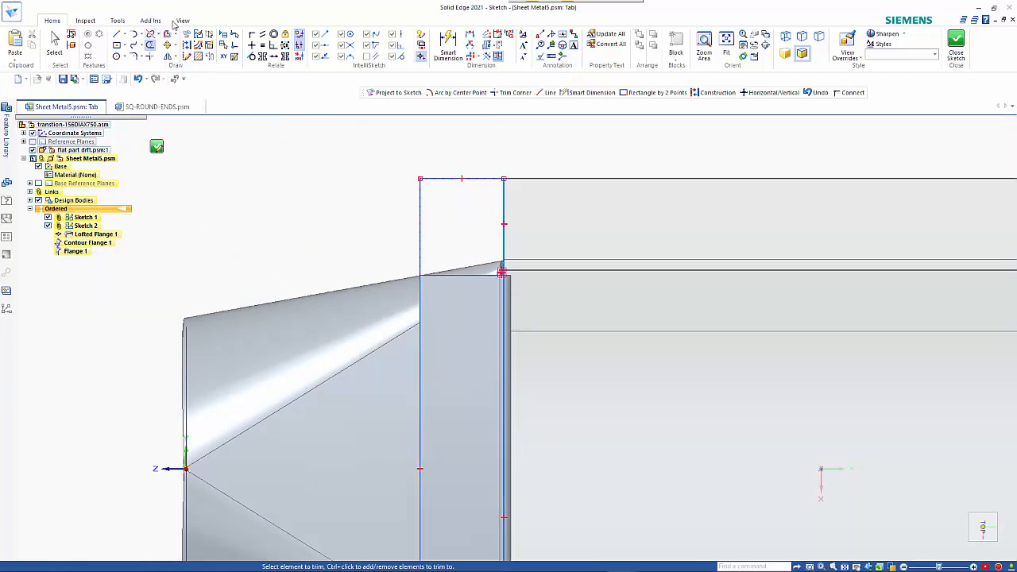
pyautogui.click(192, 32)
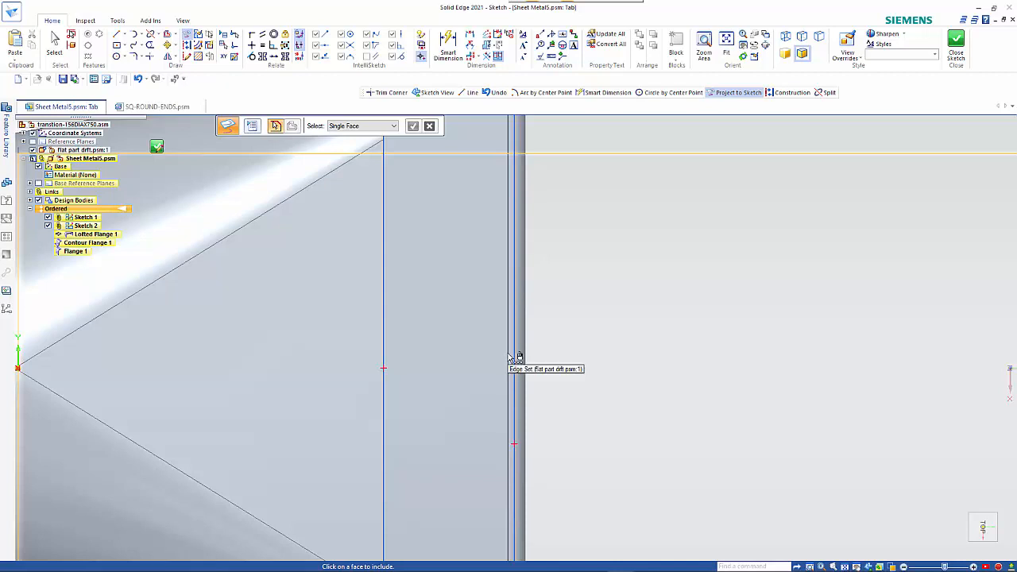
# Project the beam edge into the tab sketch
pyautogui.click(515, 358)
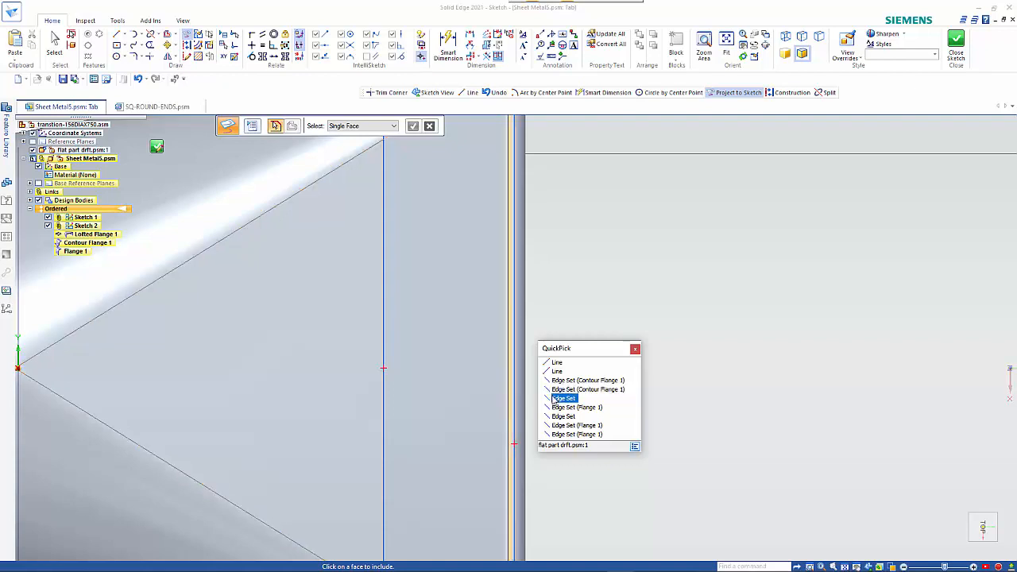
pyautogui.moveTo(564, 416)
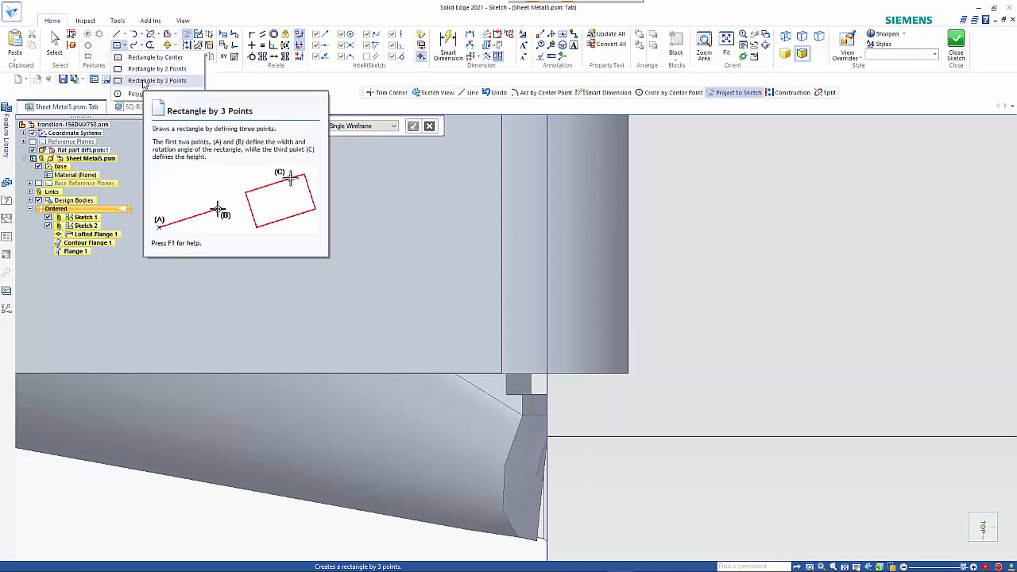
pyautogui.moveTo(158, 68)
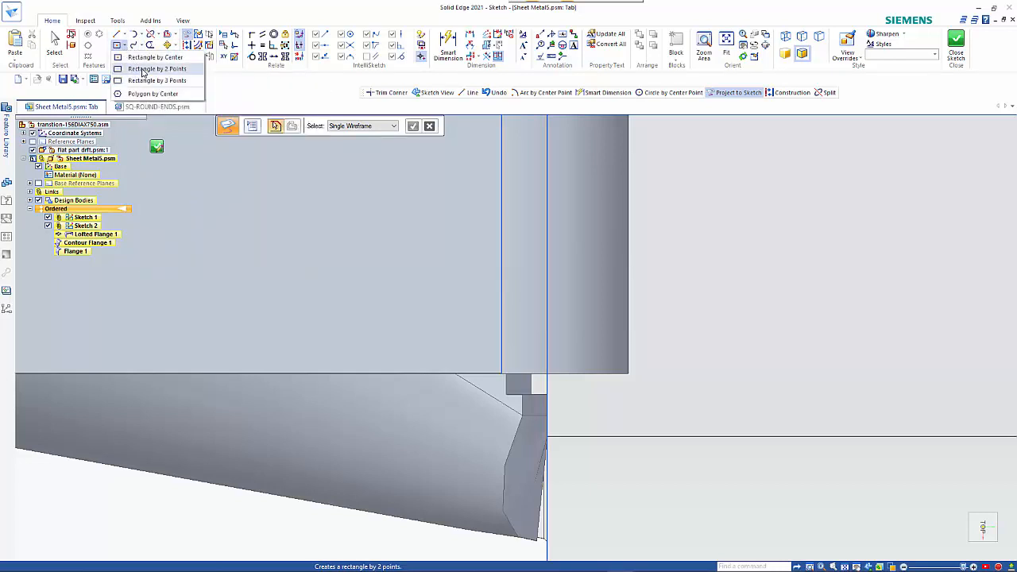
# Draw a two-point rectangle tab outline reaching the projected beam edge and close the sketch
pyautogui.click(158, 69)
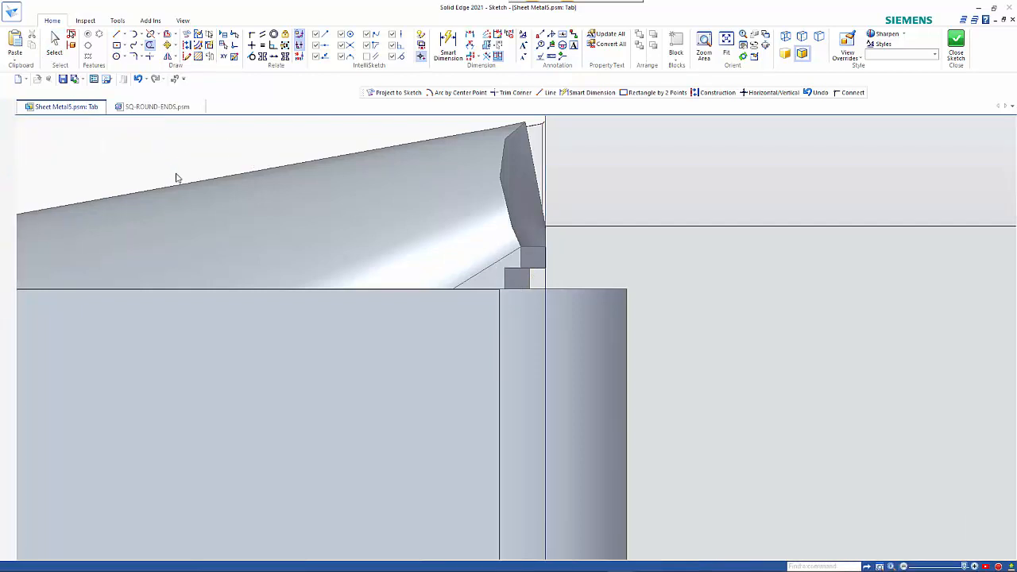
pyautogui.click(956, 44)
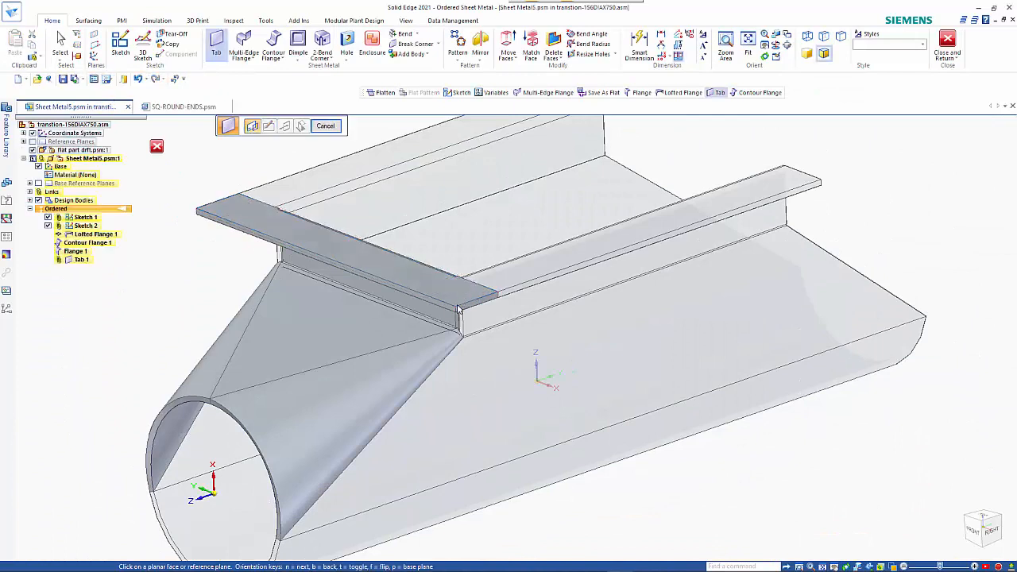
# Set the tab side to finish Tab 1 over the beam
pyautogui.click(325, 126)
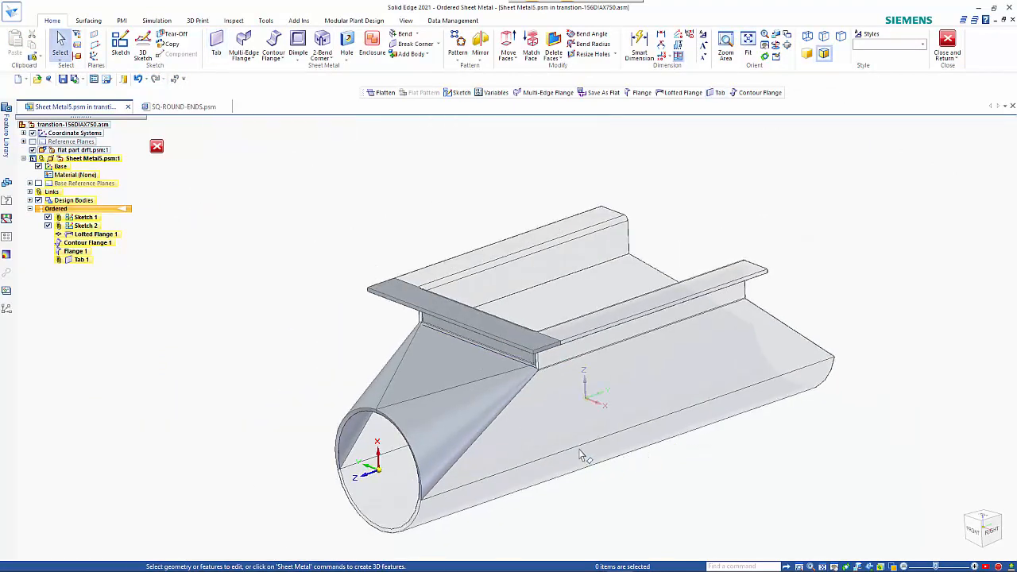
pyautogui.click(87, 243)
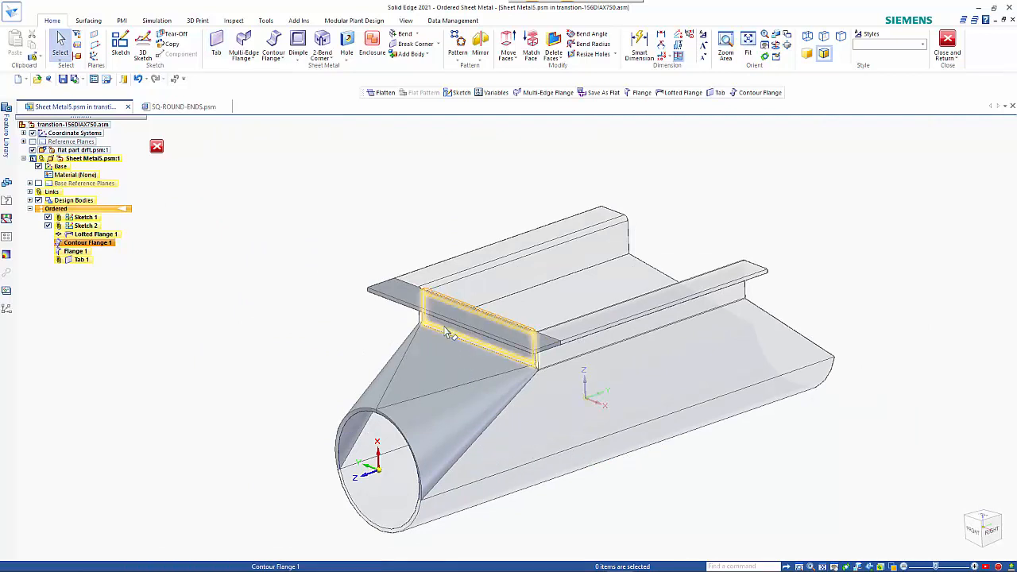